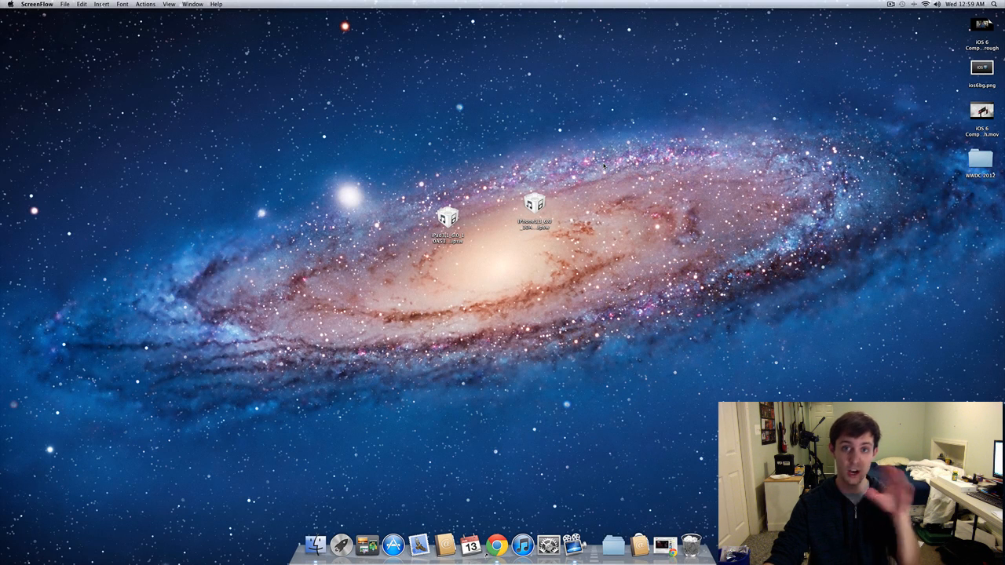
Move the iPhone firmware file higher on the desktop, then select the iPad firmware file
{"action": "left_click", "coordinate": [535, 208]}
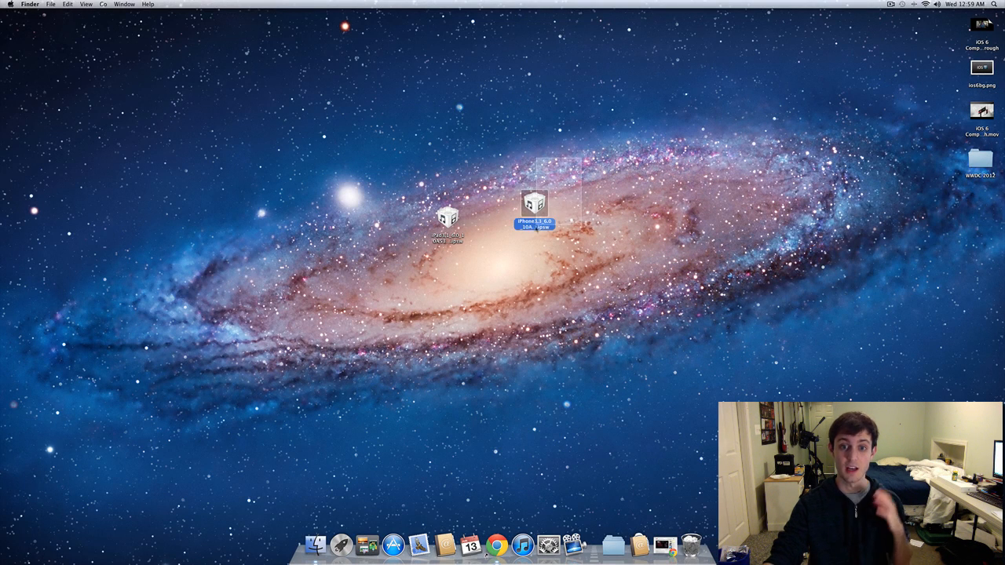
{"action": "left_click_drag", "start_coordinate": [534, 208], "coordinate": [638, 137]}
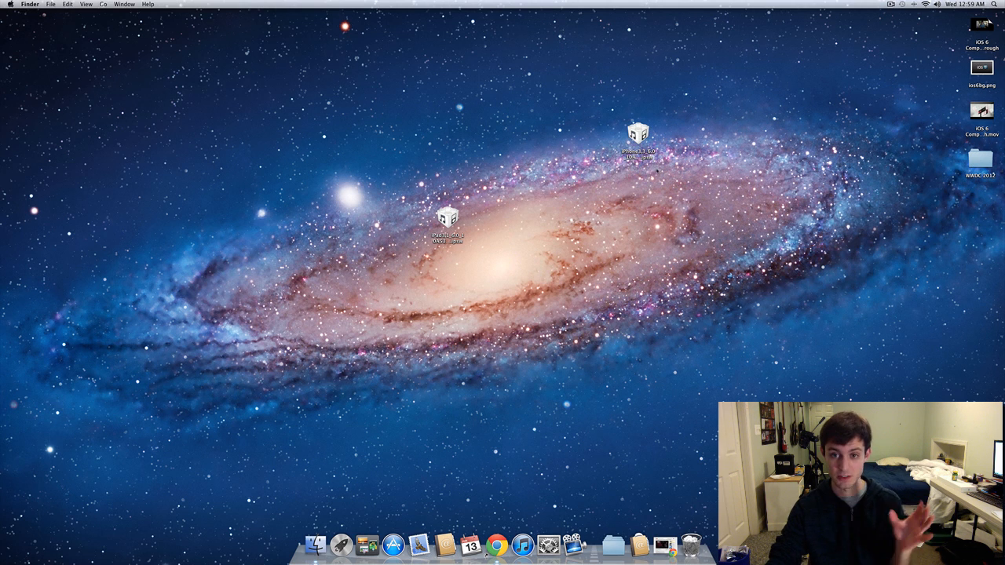
{"action": "left_click", "coordinate": [638, 137]}
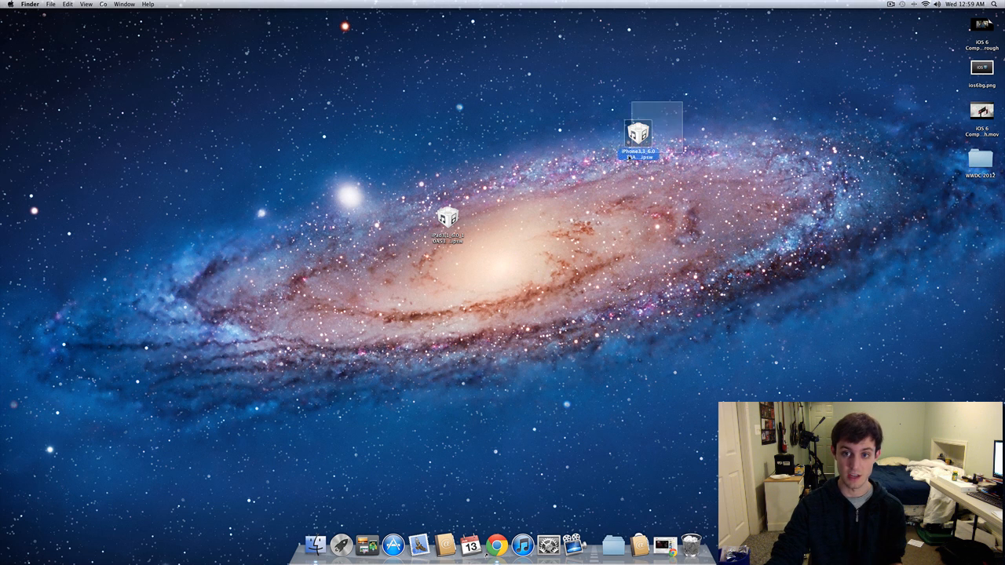
{"action": "left_click", "coordinate": [447, 219]}
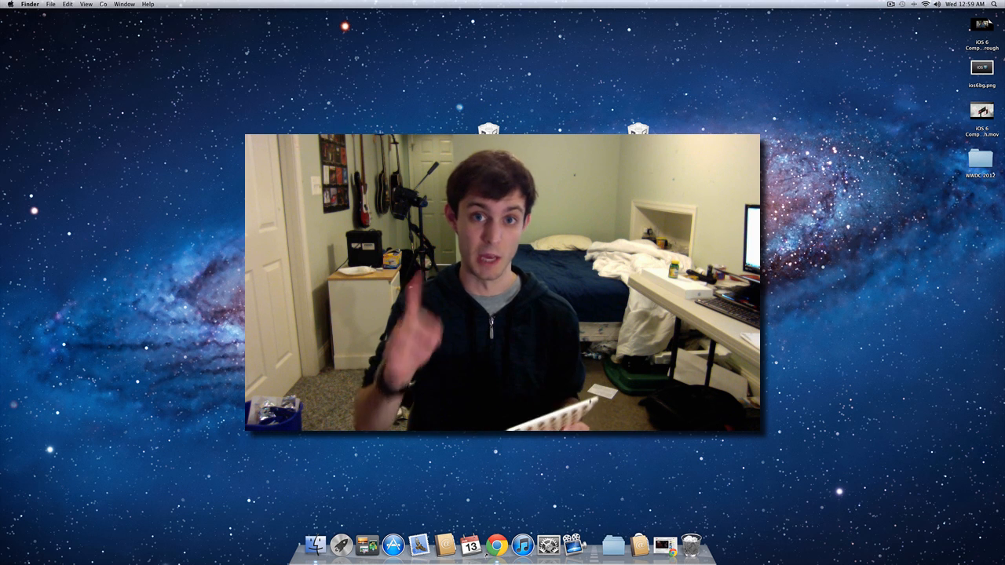
{"action": "left_click", "coordinate": [534, 544]}
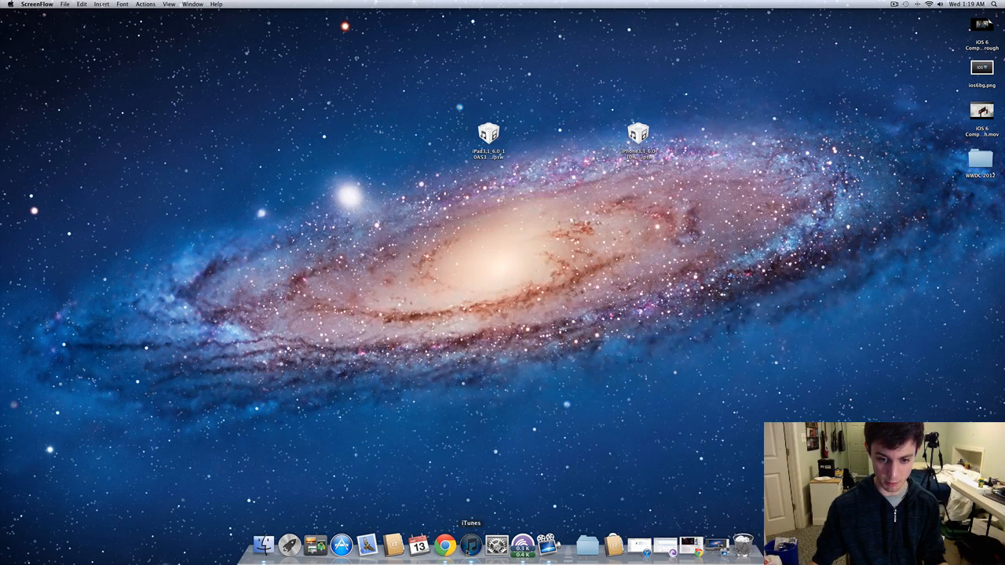
Finish the iPad's first-time setup in iTunes with automatic app syncing turned off
{"action": "left_click", "coordinate": [468, 543]}
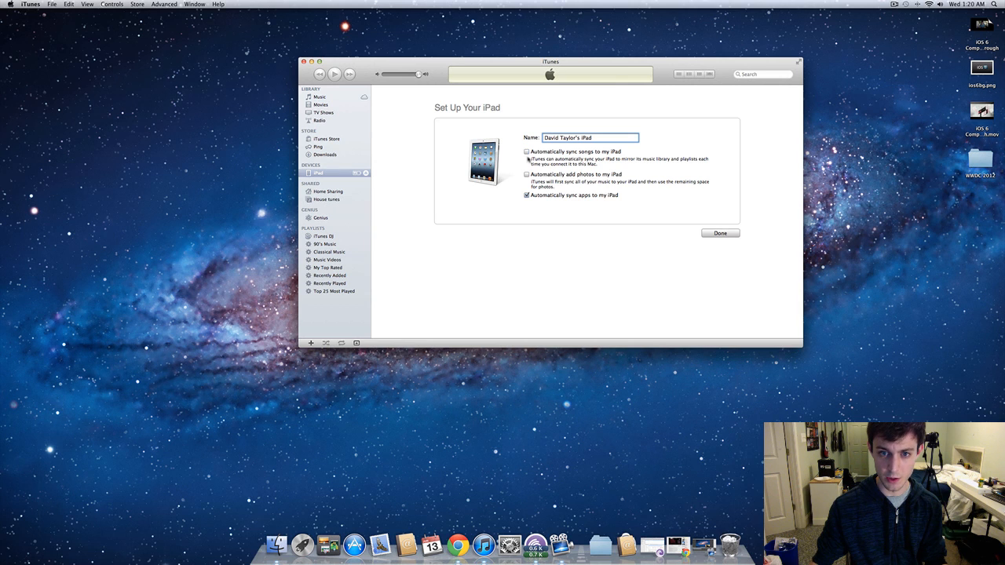
{"action": "left_click", "coordinate": [526, 194]}
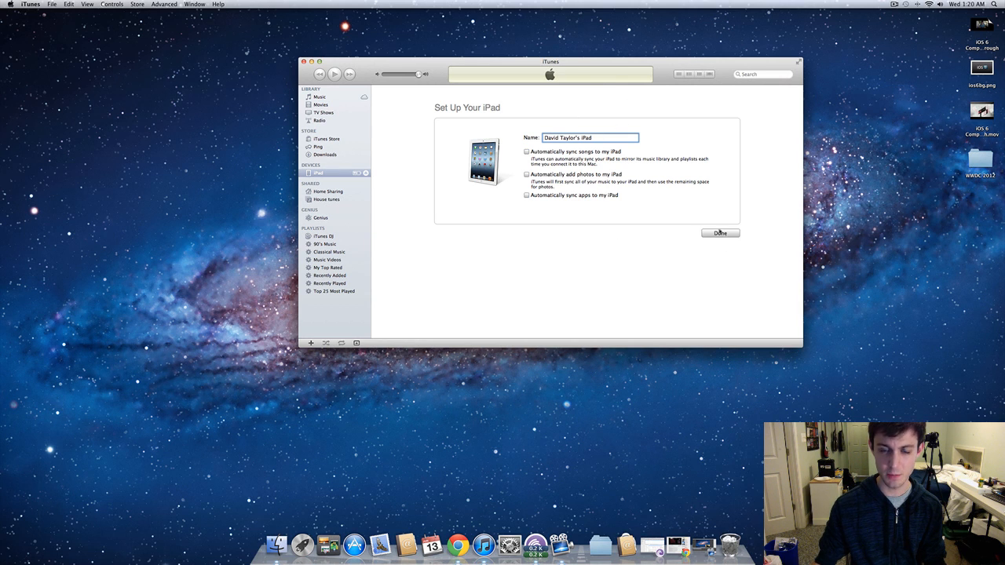
{"action": "left_click", "coordinate": [718, 232]}
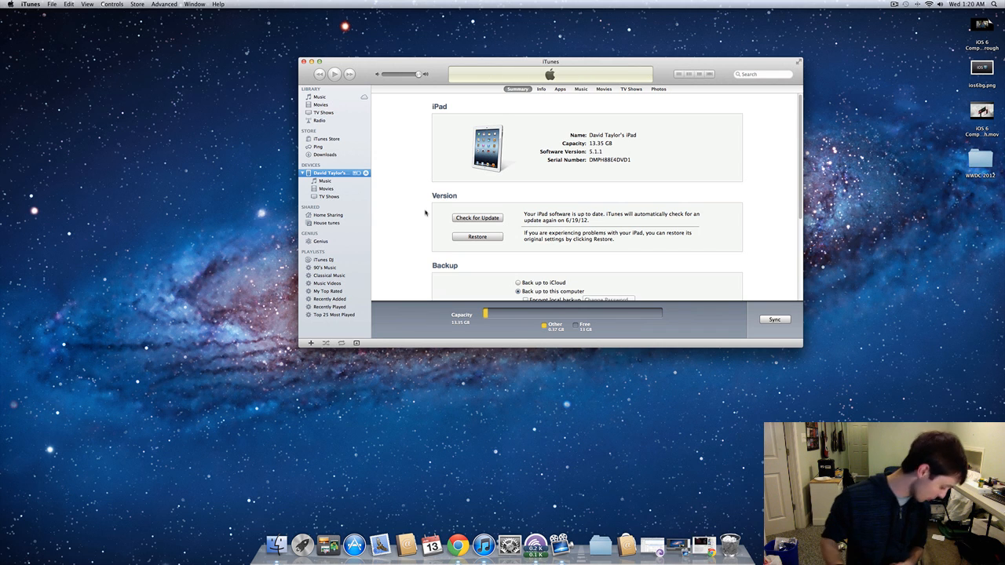
{"action": "mouse_move", "coordinate": [406, 222]}
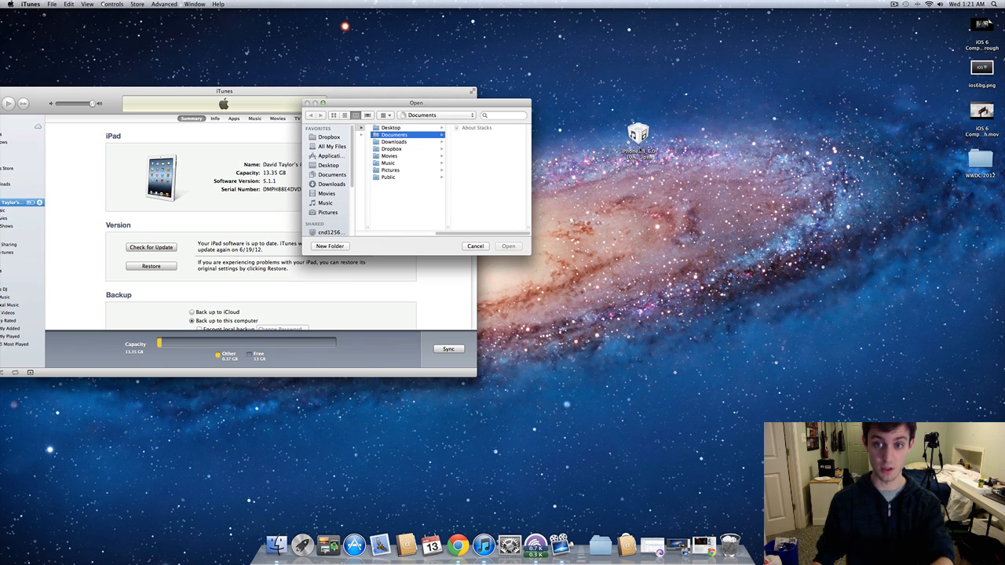
Choose the iPad iOS 6.0 .ipsw firmware file from the Desktop for the update
{"action": "left_click_drag", "start_coordinate": [416, 102], "coordinate": [648, 100]}
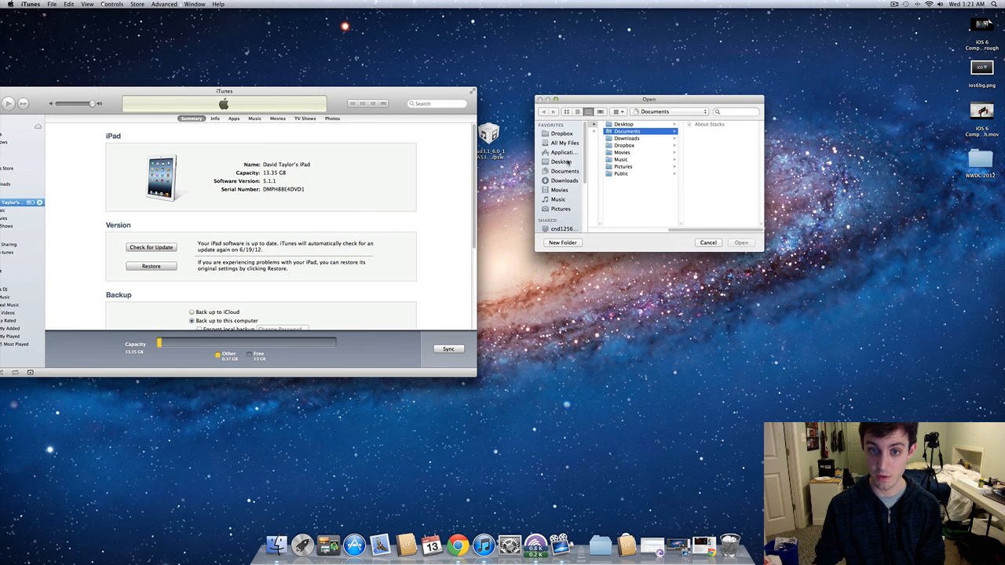
{"action": "left_click", "coordinate": [561, 162]}
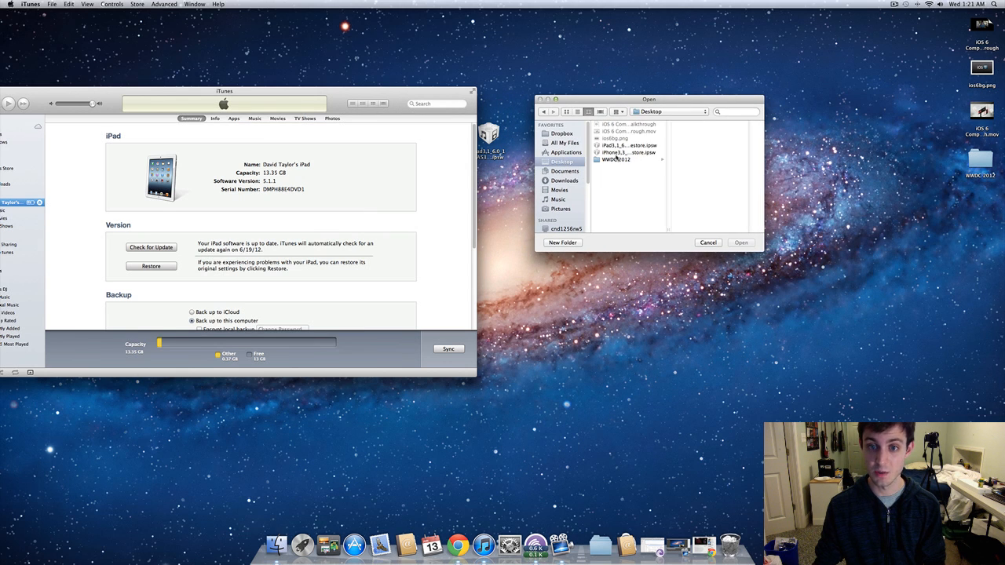
{"action": "left_click", "coordinate": [626, 146]}
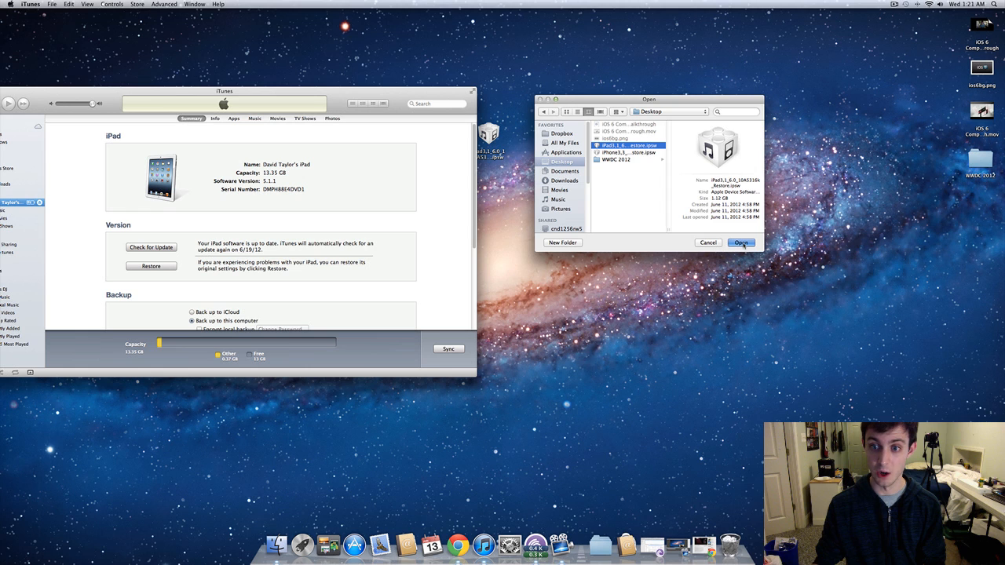
{"action": "left_click", "coordinate": [740, 242]}
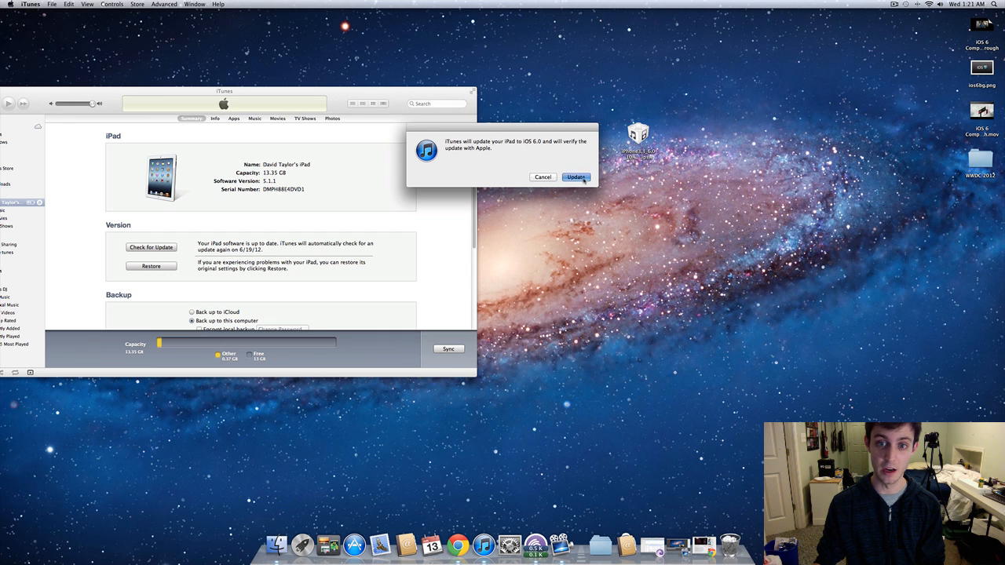
Confirm the iOS 6.0 update and return to the iPad's summary page under Devices
{"action": "left_click", "coordinate": [575, 177]}
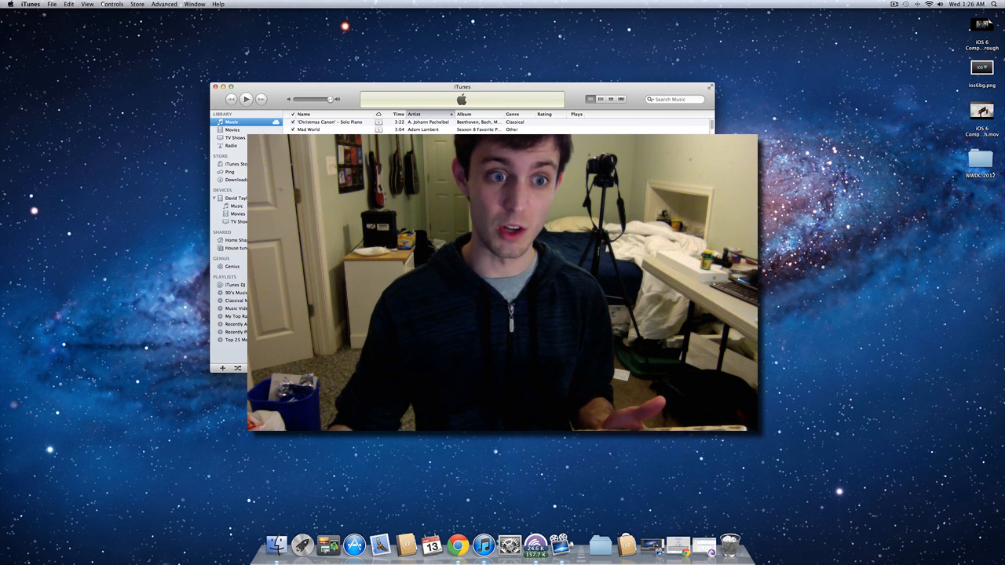
{"action": "left_click", "coordinate": [237, 198]}
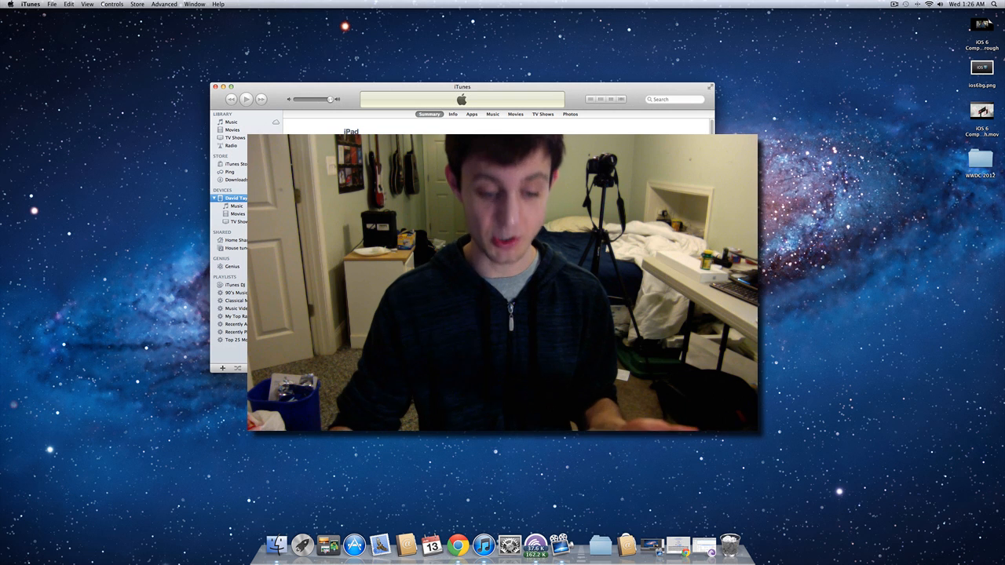